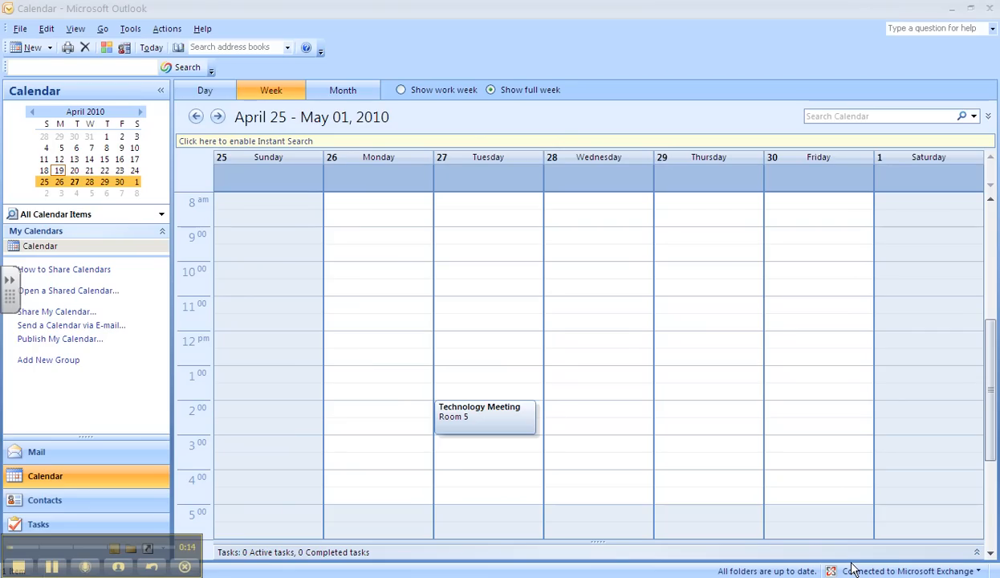
{"action": "mouse_move", "coordinate": [617, 554]}
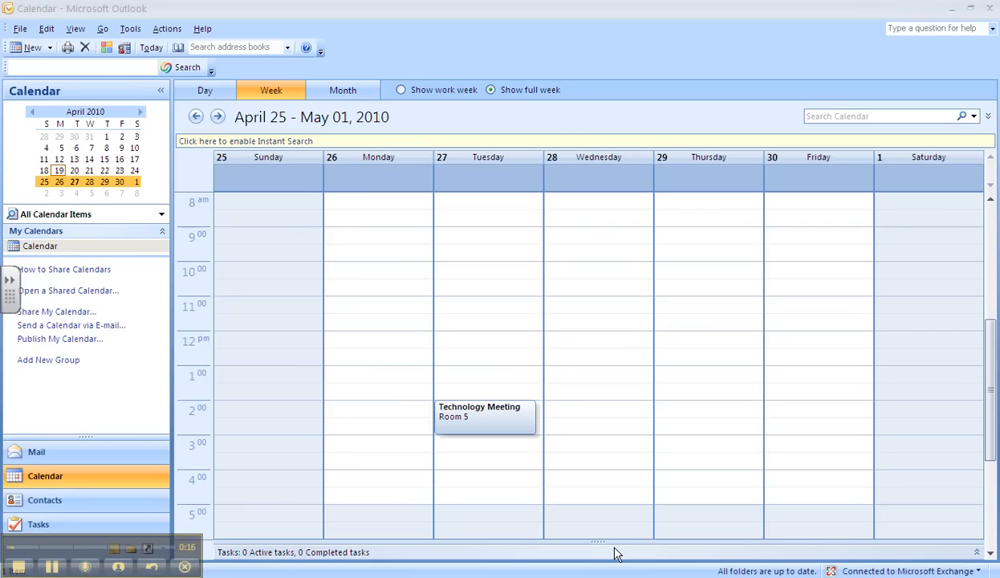
{"action": "mouse_move", "coordinate": [487, 445]}
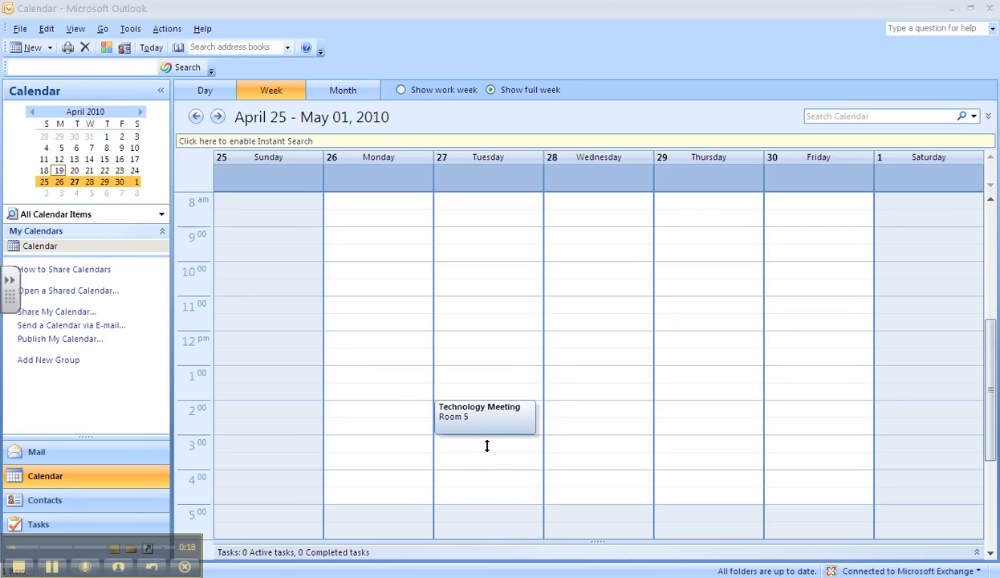
{"action": "mouse_move", "coordinate": [476, 425]}
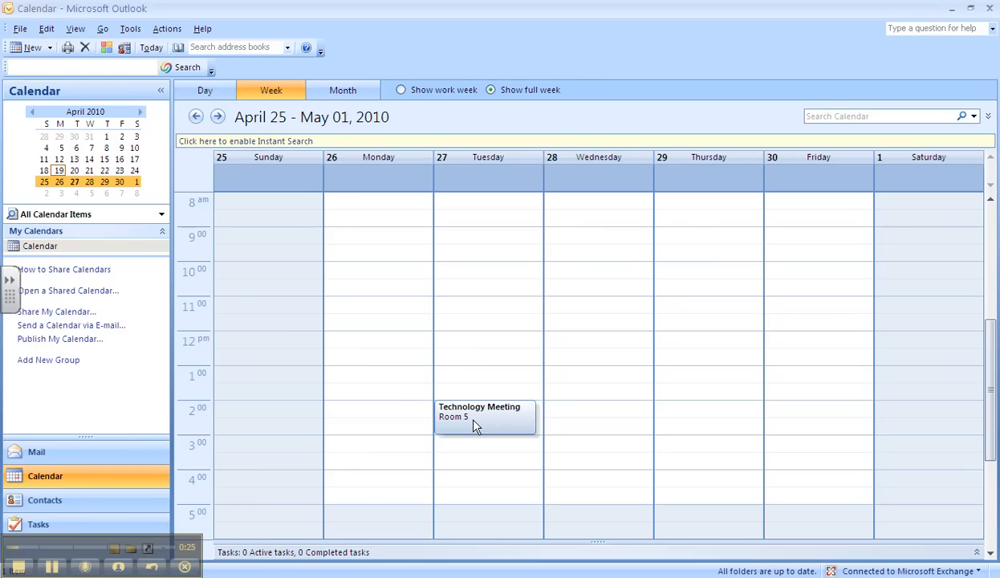
Open the Technology Meeting appointment and convert it into a meeting request with Invite Attendees.
{"action": "left_click", "coordinate": [485, 411]}
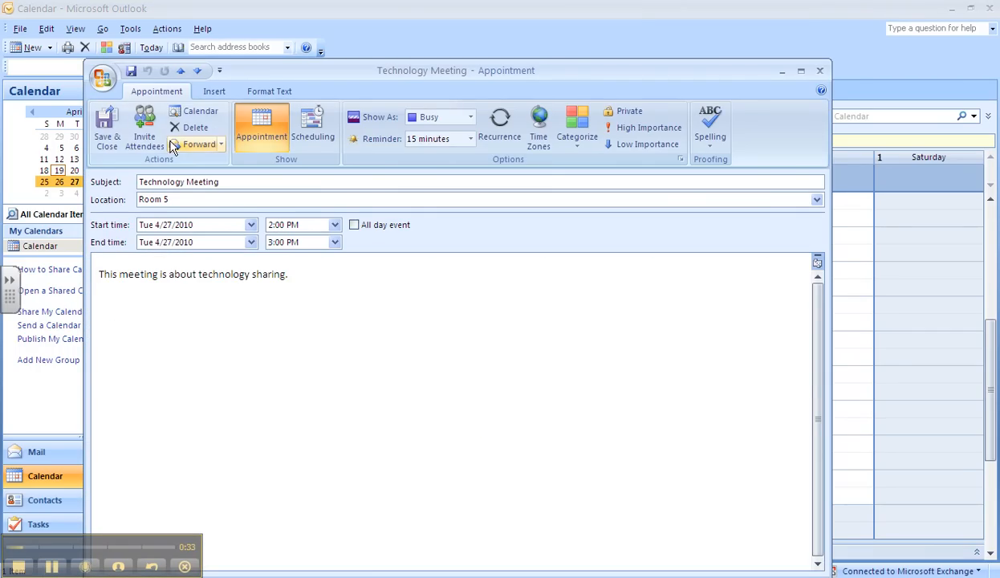
{"action": "mouse_move", "coordinate": [144, 128]}
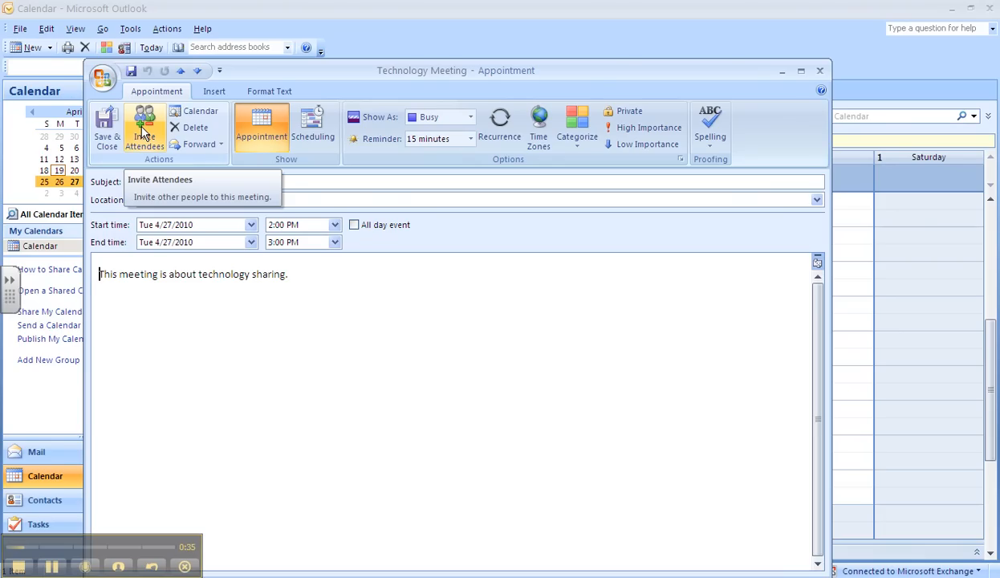
{"action": "left_click", "coordinate": [144, 128]}
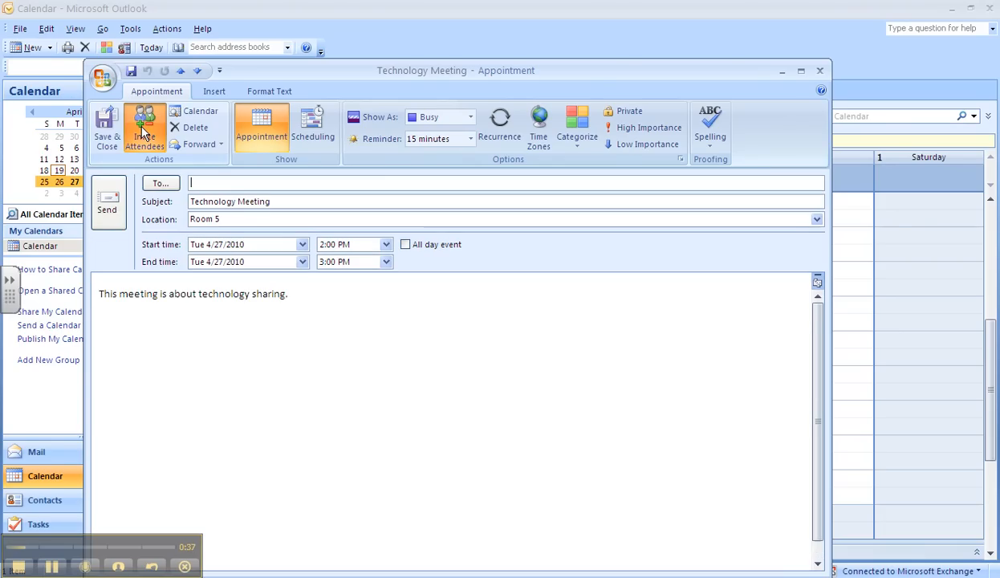
{"action": "left_click", "coordinate": [144, 128]}
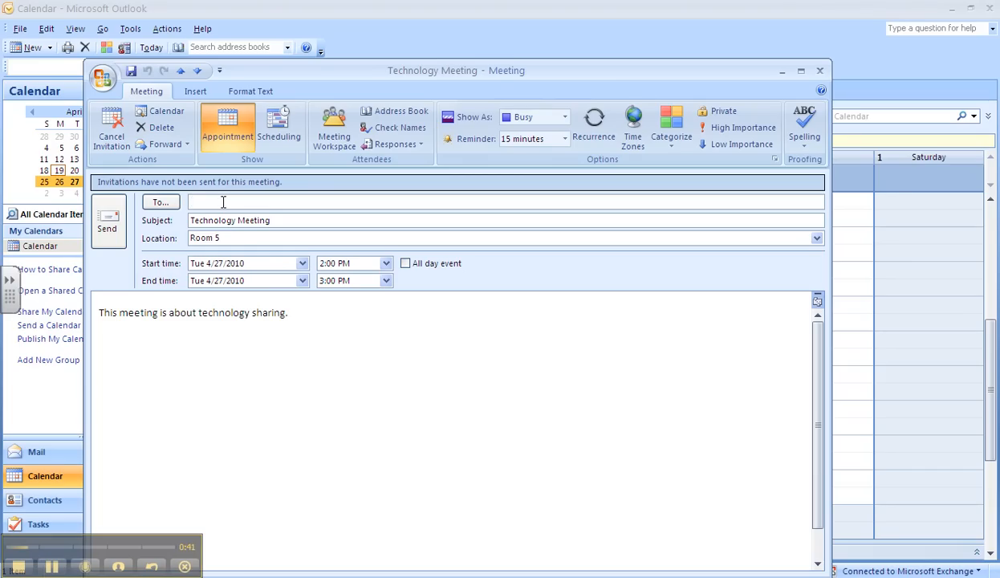
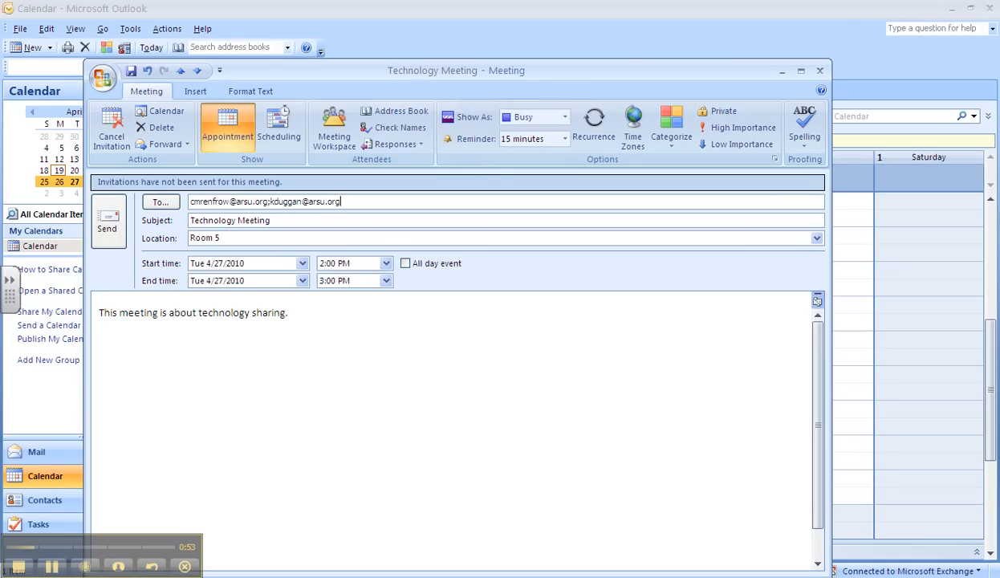
{"action": "type", "text": ";kra"}
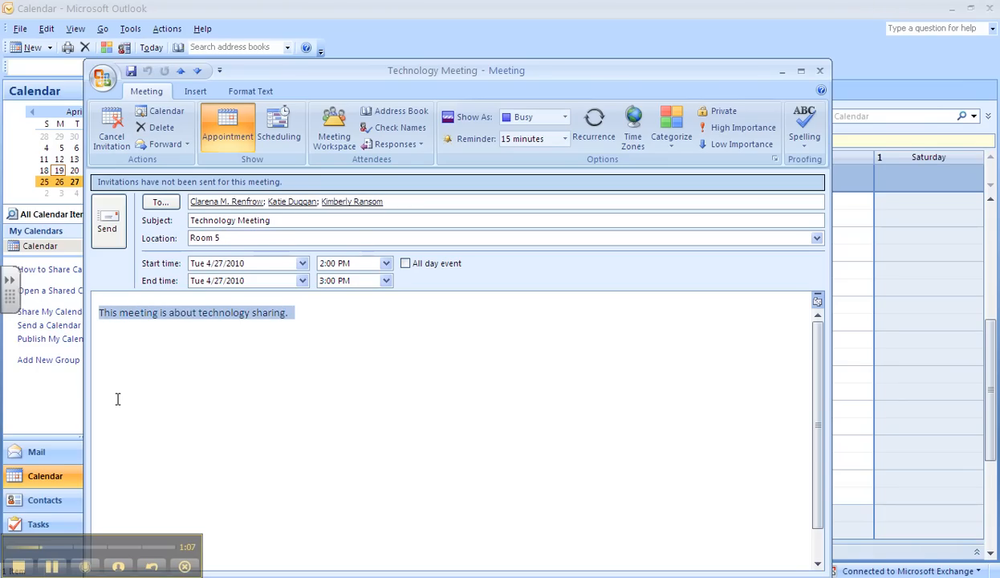
Write the greeting 'HI All, Is this a good time for the technology meeting?' in the body.
{"action": "type", "text": "HI"}
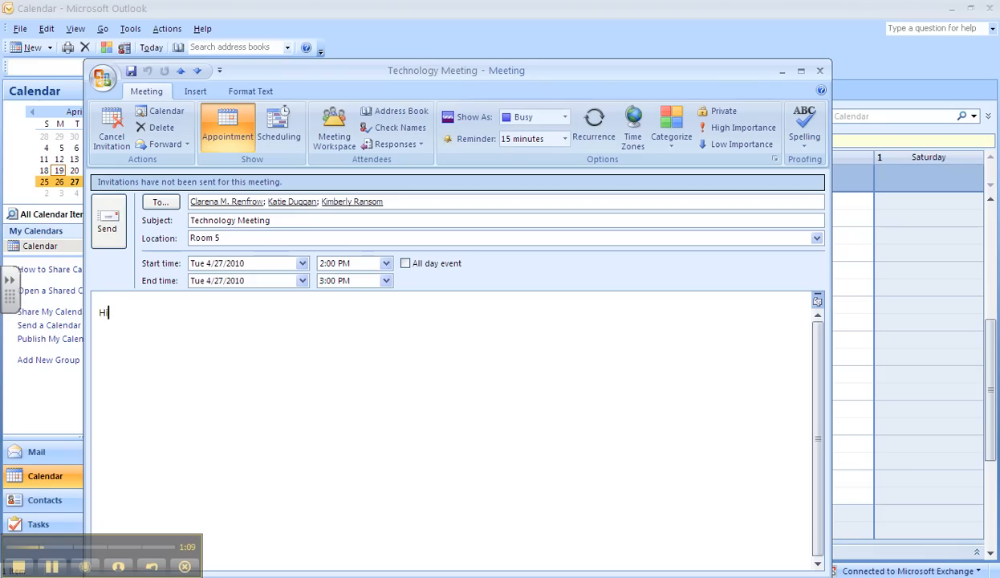
{"action": "type", "text": "All,"}
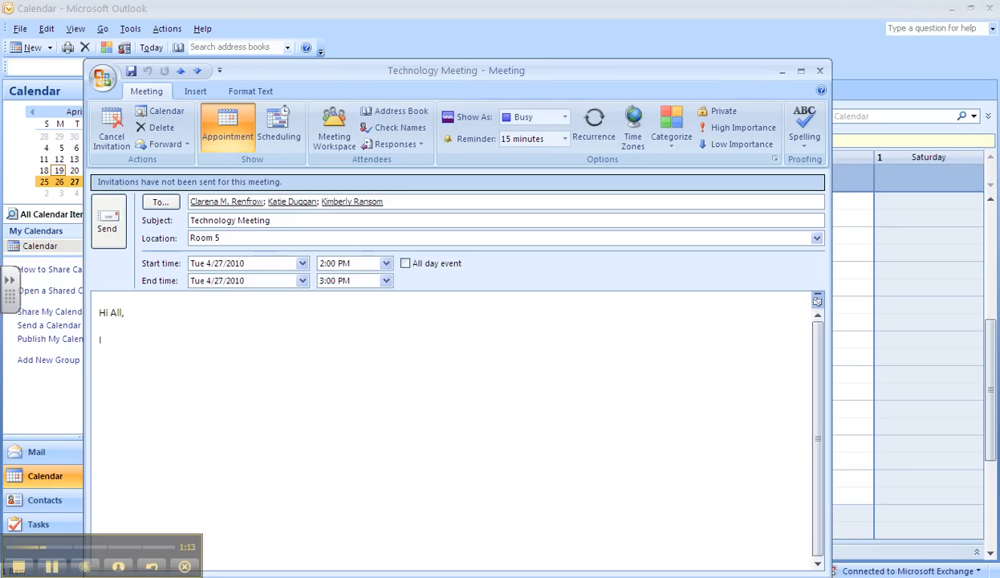
{"action": "type", "text": "Is this"}
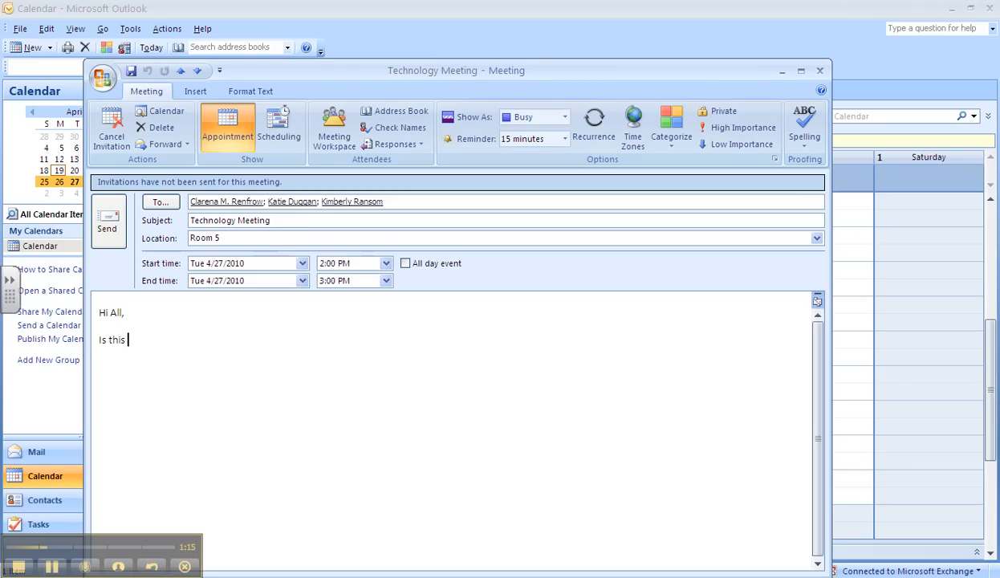
{"action": "type", "text": "a good time"}
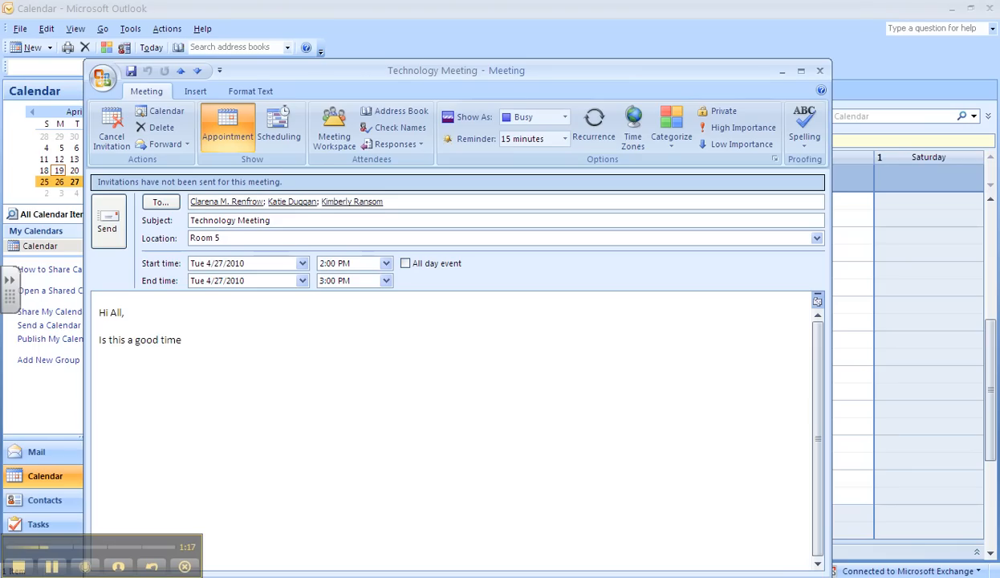
{"action": "type", "text": "for the technol"}
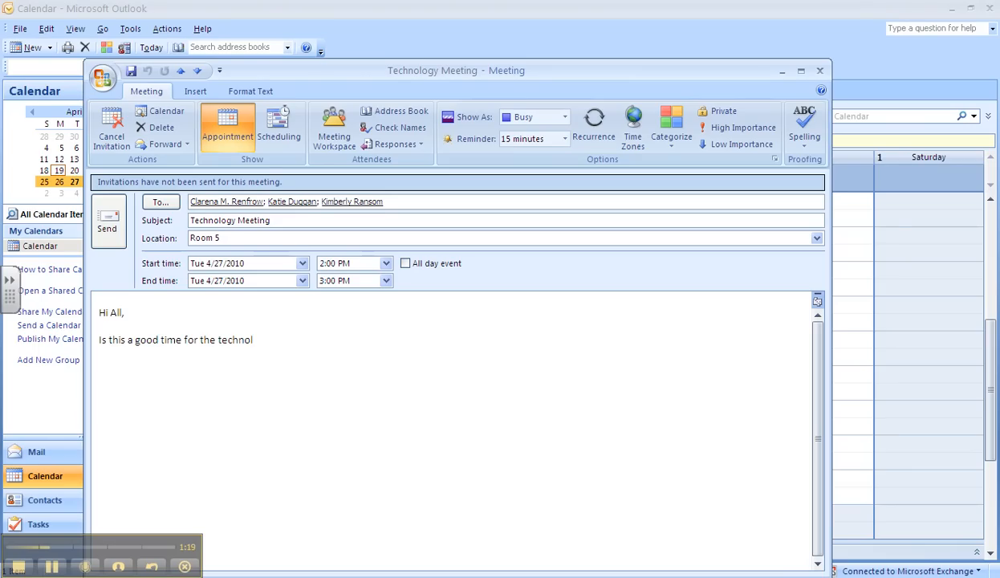
{"action": "type", "text": "ogy meeting?"}
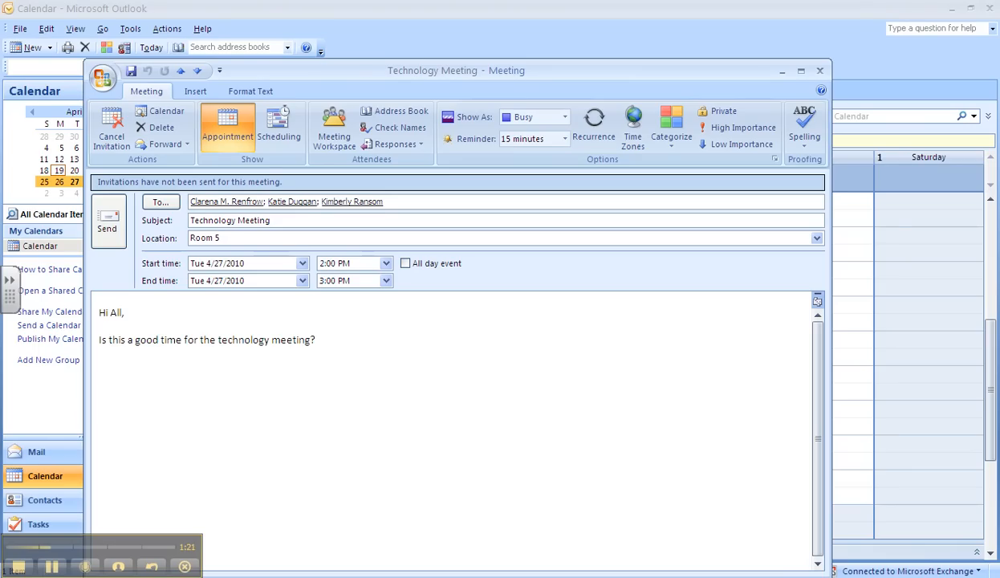
Add the aside '(this is a fake meeting so pay no att…' and sign as Marvin.
{"action": "type", "text": "("}
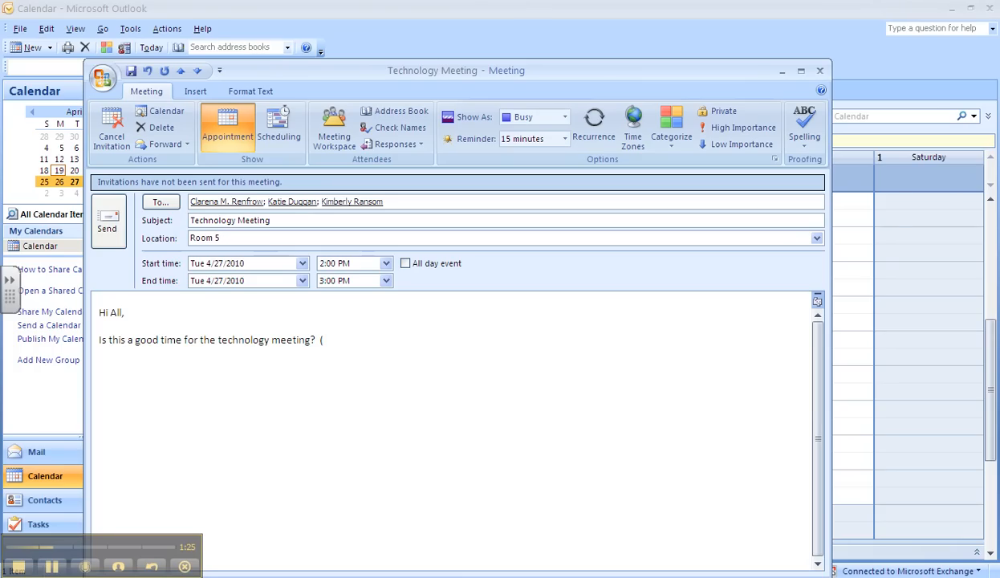
{"action": "type", "text": "this is a f"}
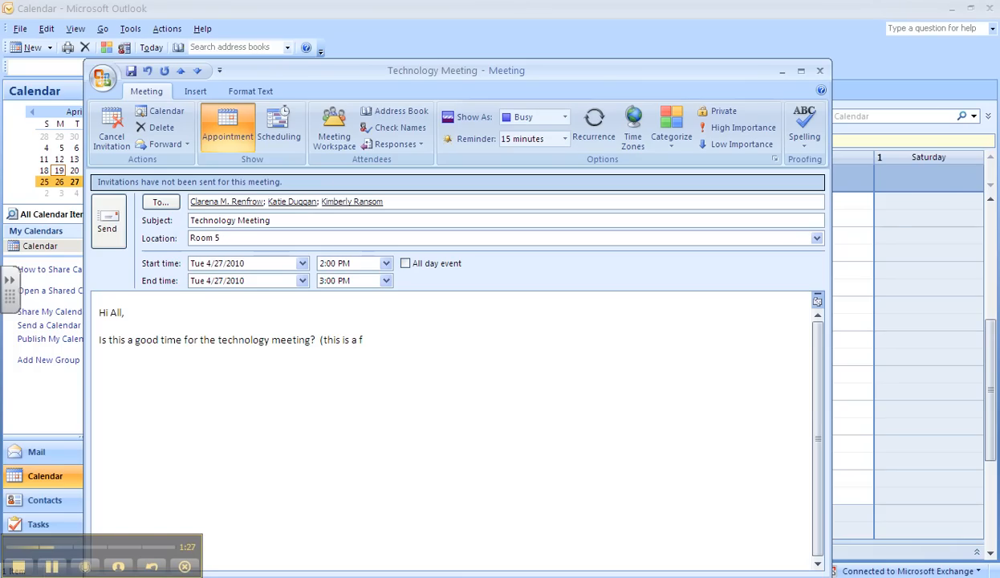
{"action": "type", "text": "ake mee"}
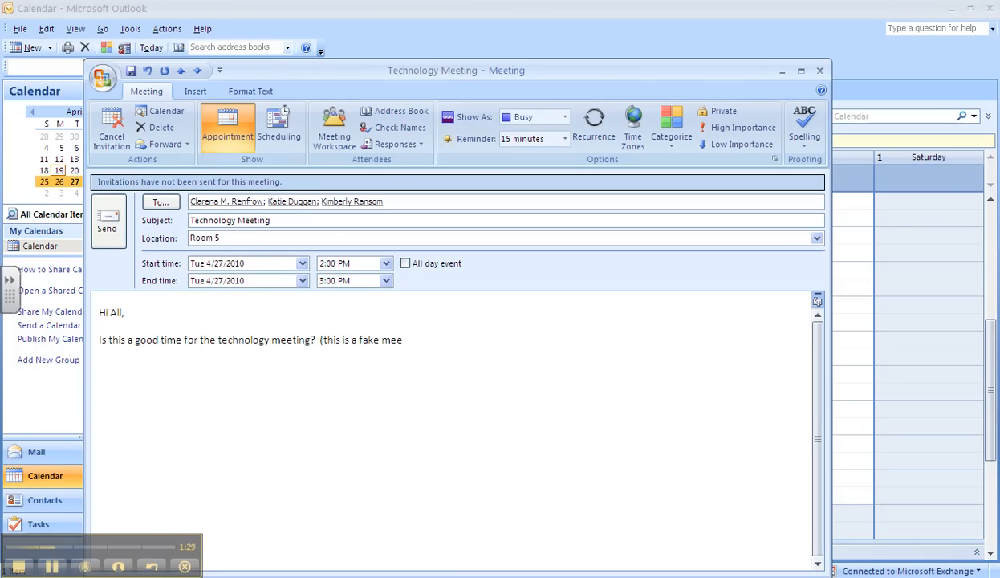
{"action": "type", "text": "ting"}
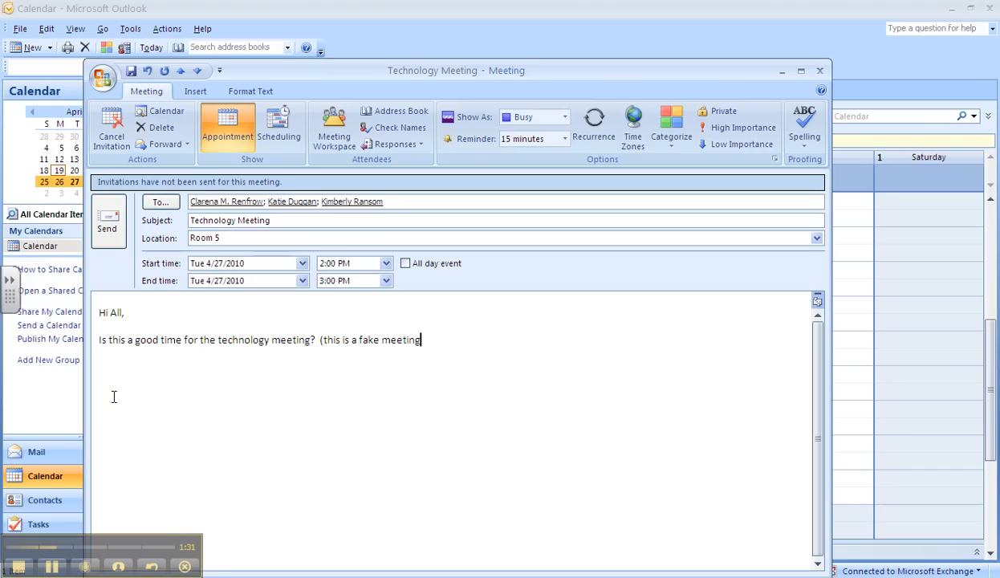
{"action": "type", "text": "so"}
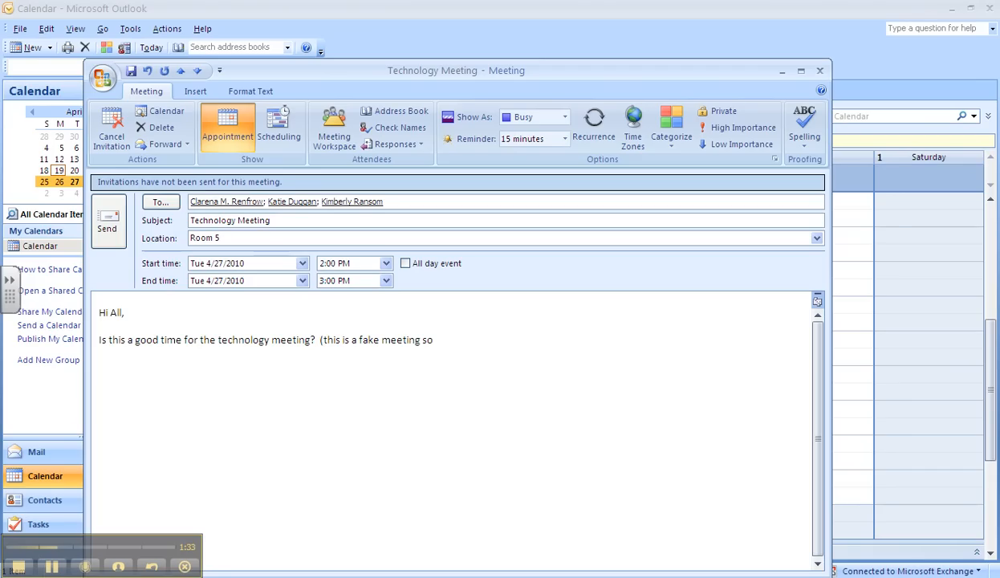
{"action": "type", "text": "pay no attention"}
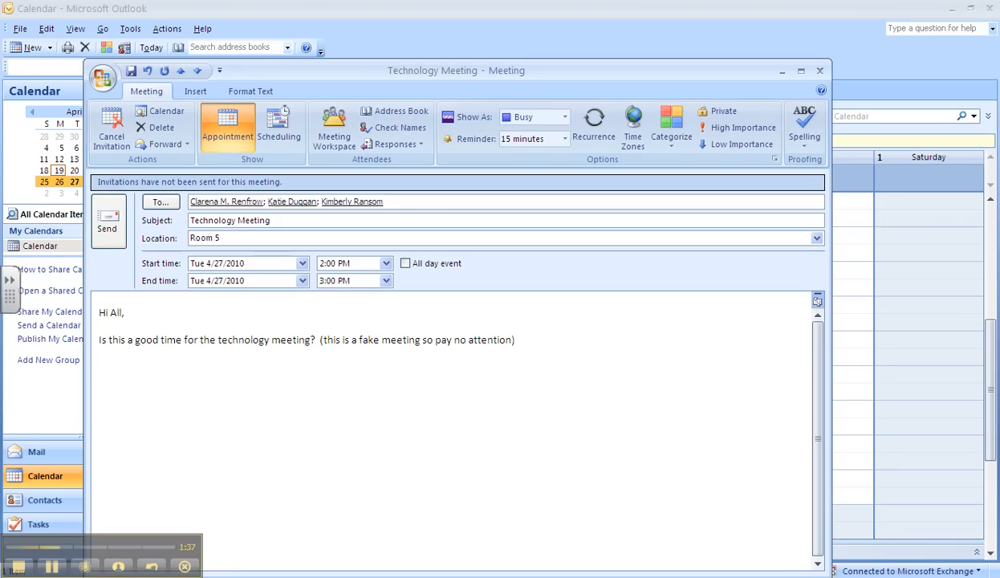
{"action": "type", "text": "Marvin"}
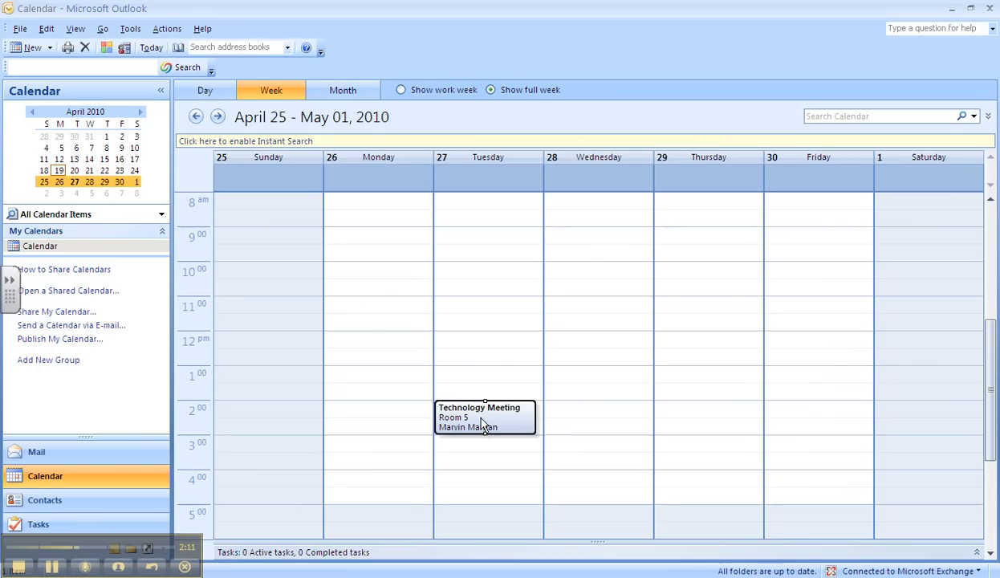
{"action": "mouse_move", "coordinate": [469, 421]}
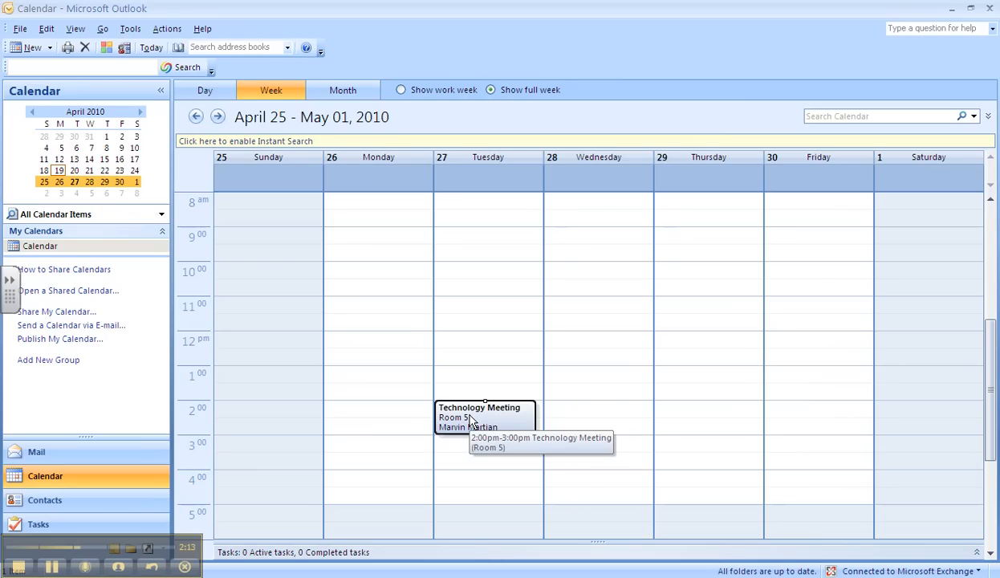
{"action": "mouse_move", "coordinate": [500, 358]}
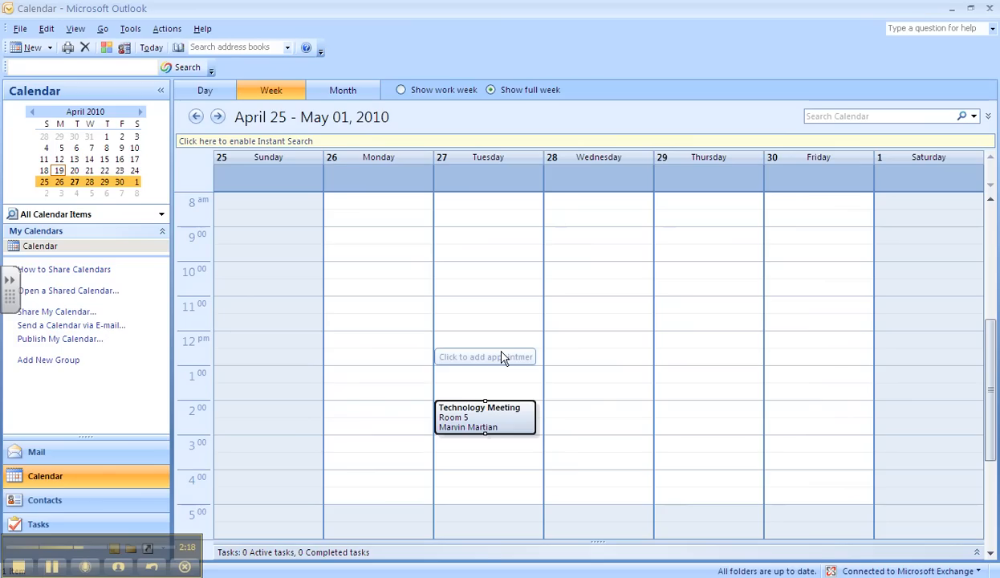
{"action": "mouse_move", "coordinate": [504, 357]}
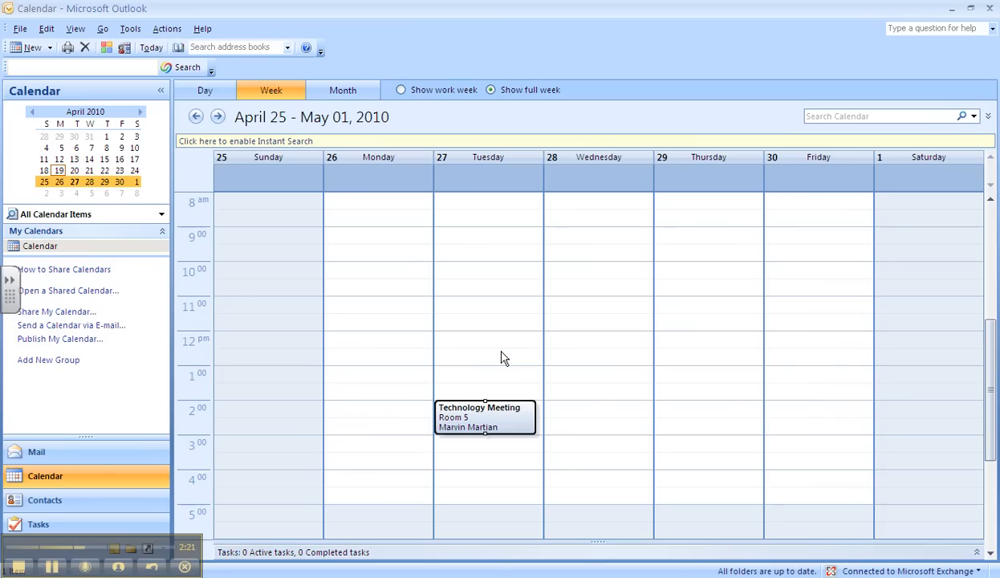